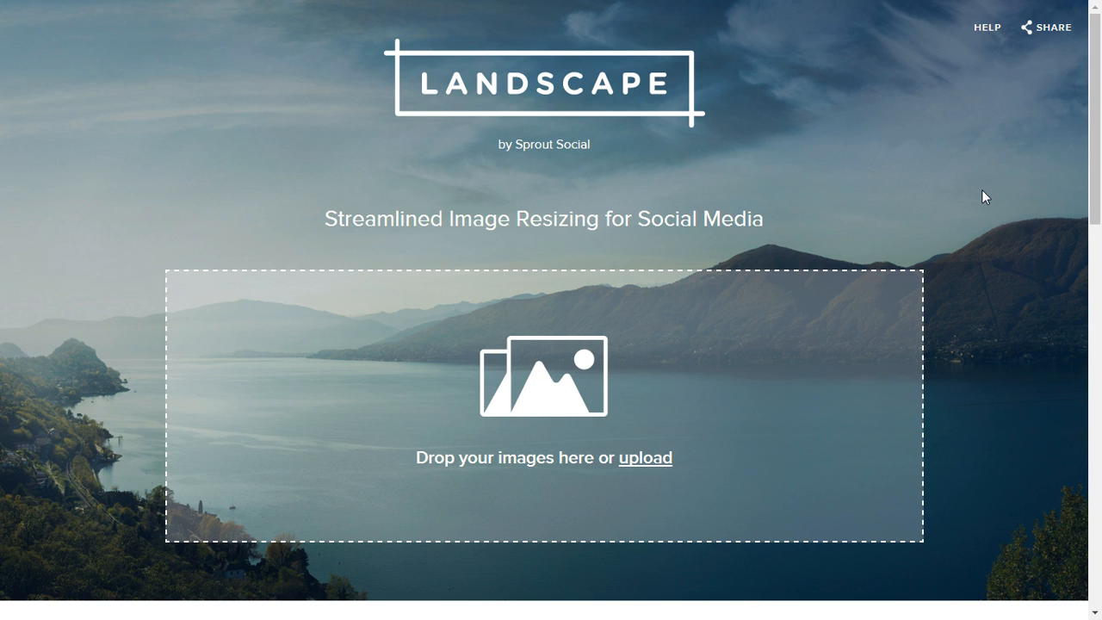
# Upload the farm-field photo field-644440_1920.jpg to Landscape
pyautogui.scroll(-3)
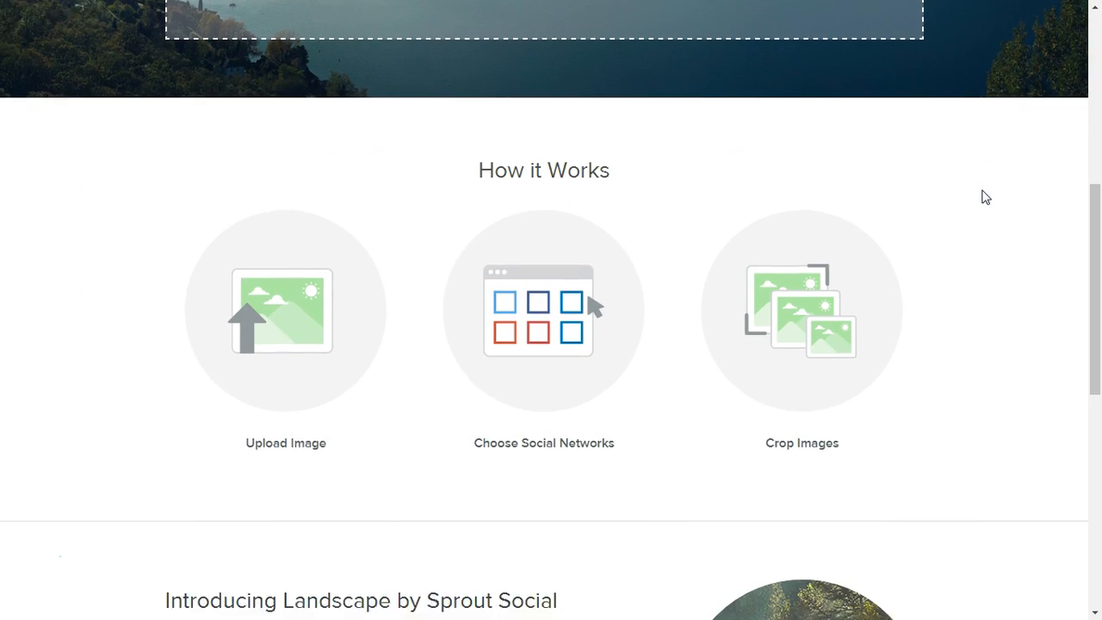
pyautogui.scroll(-3)
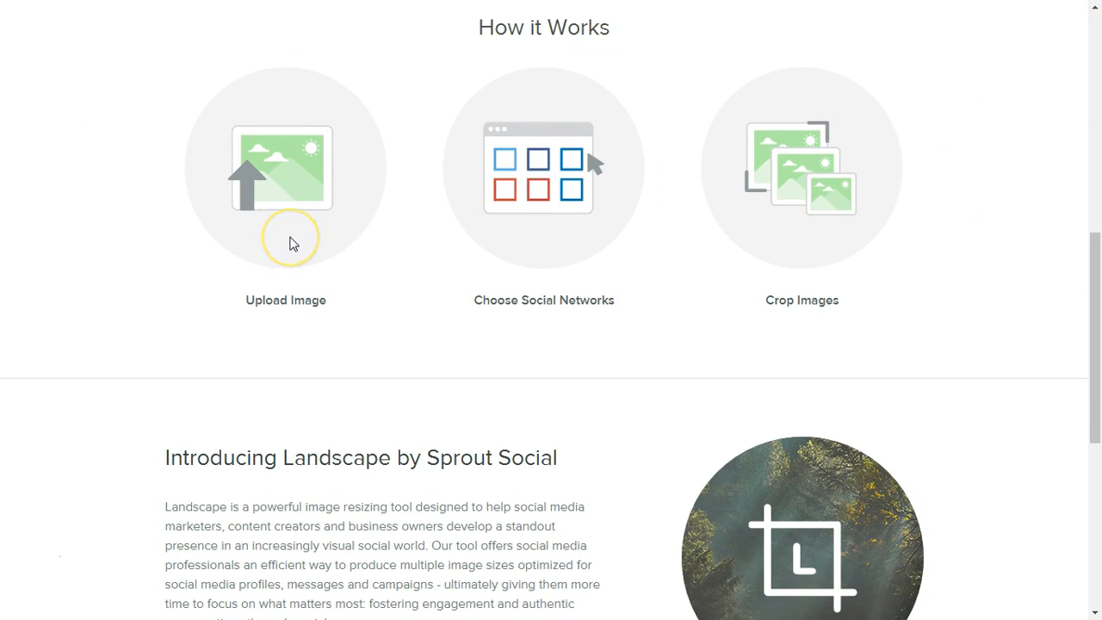
pyautogui.moveTo(624, 300)
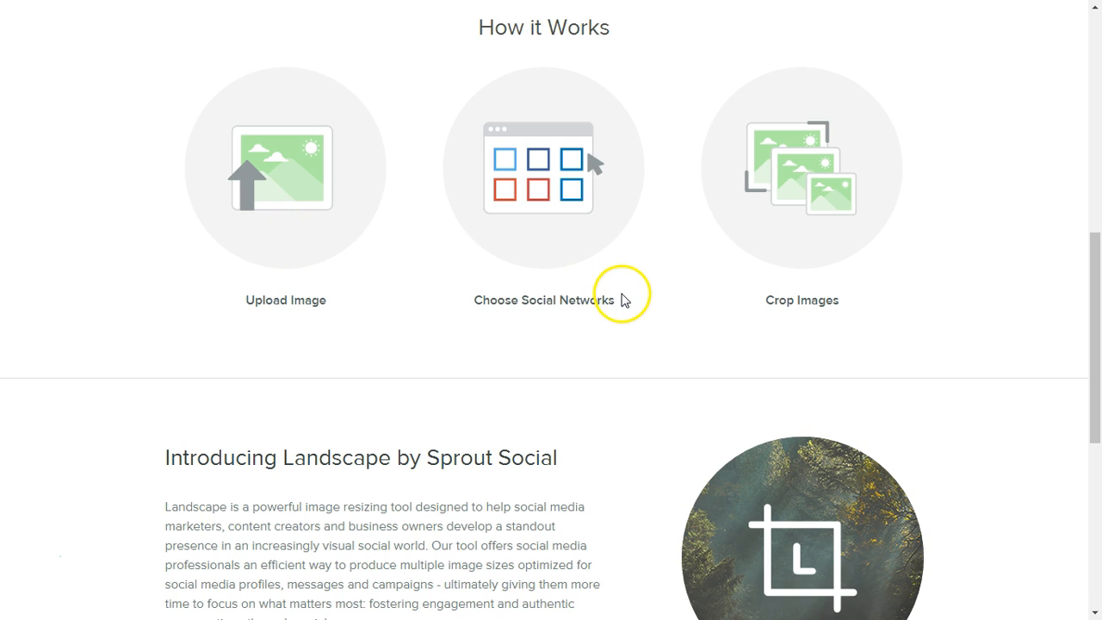
pyautogui.moveTo(893, 100)
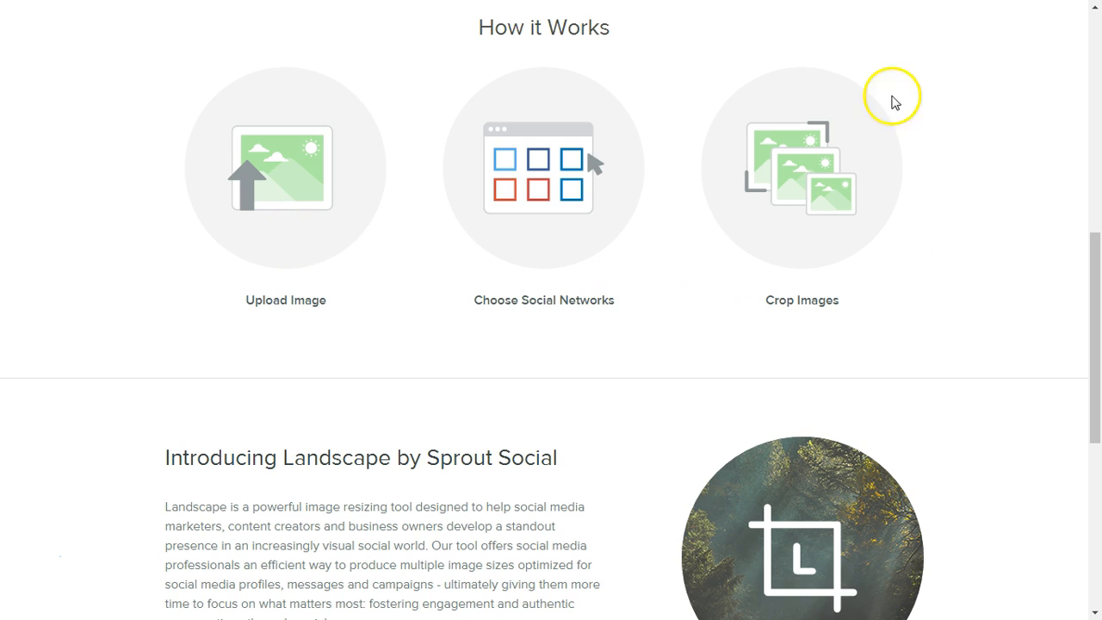
pyautogui.scroll(-3)
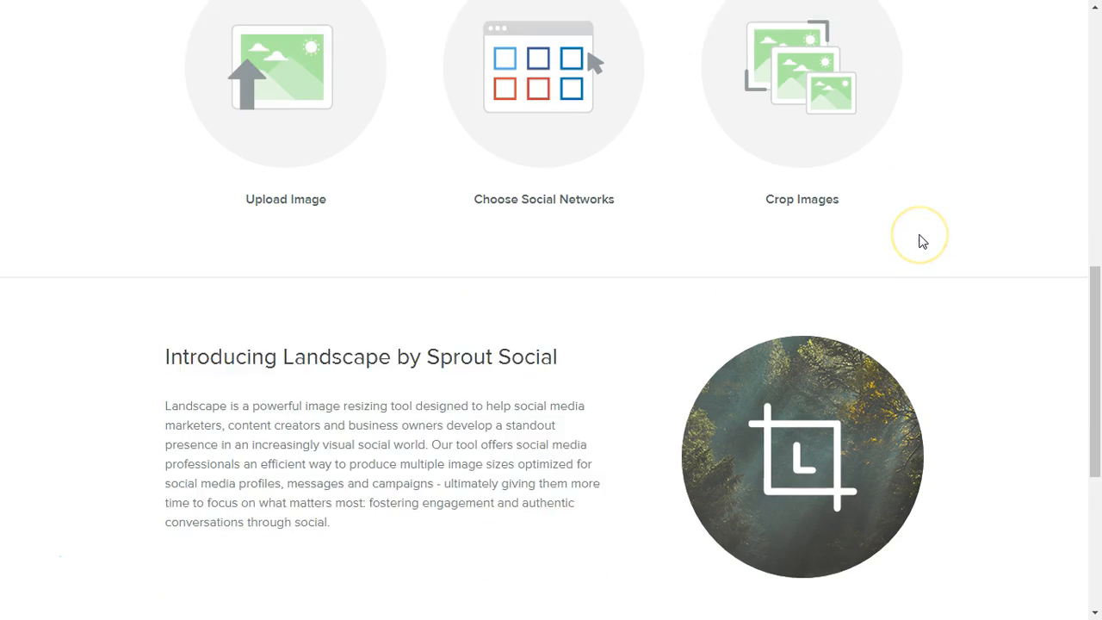
pyautogui.scroll(-3)
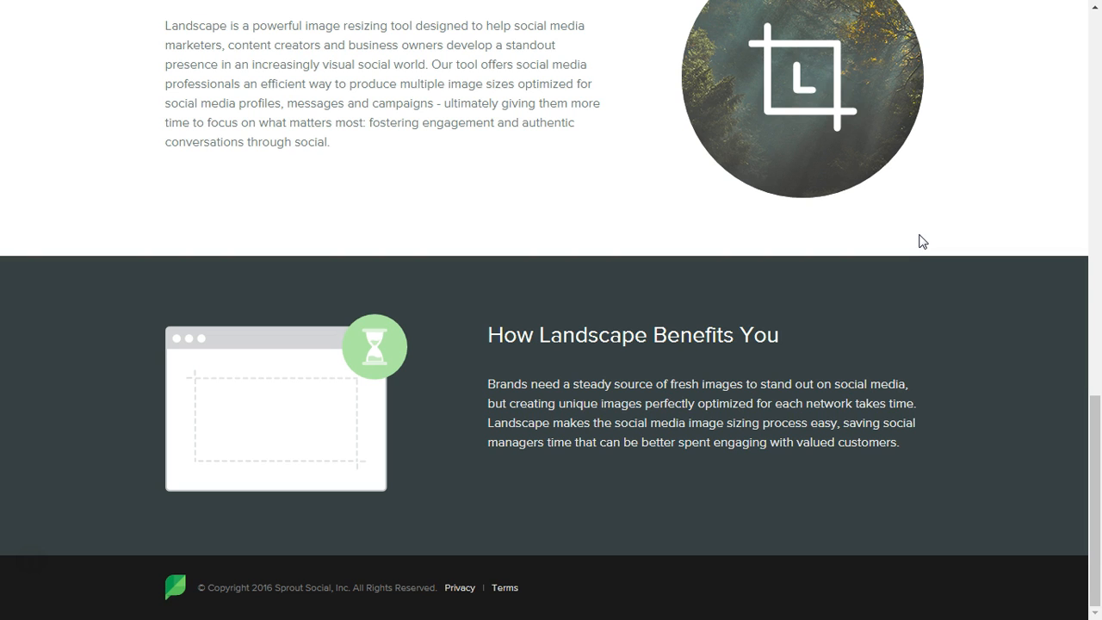
pyautogui.scroll(3)
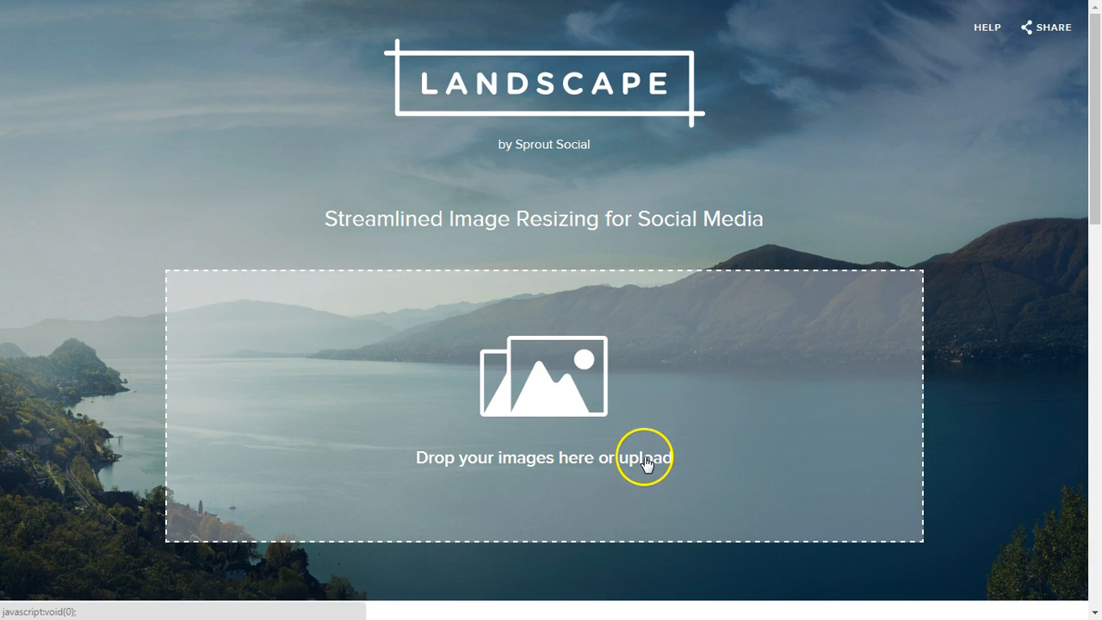
pyautogui.moveTo(651, 457)
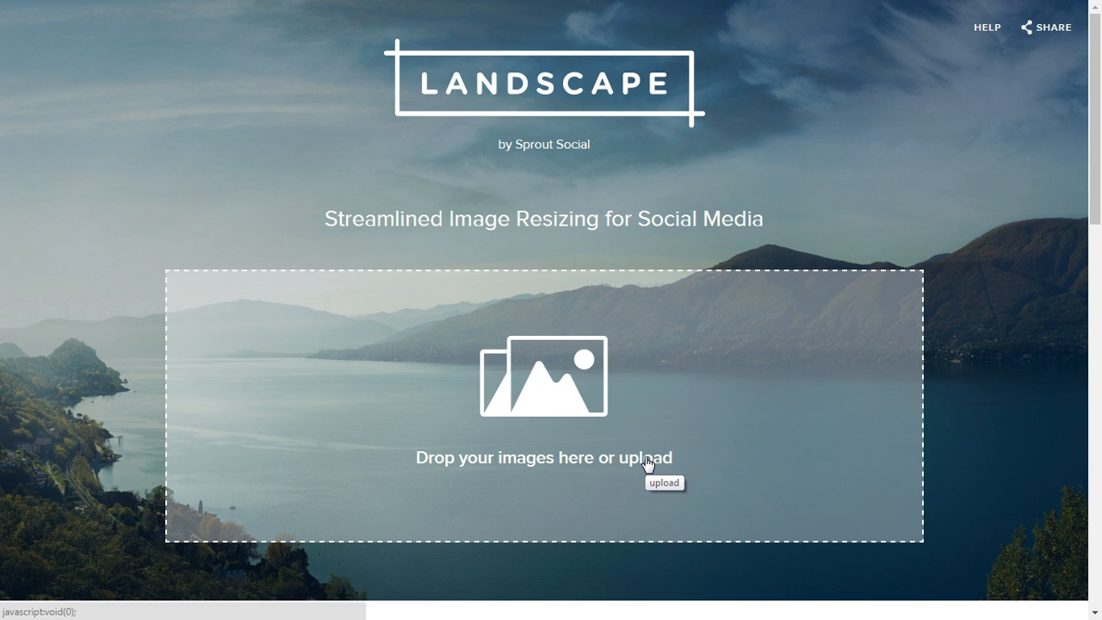
pyautogui.click(655, 457)
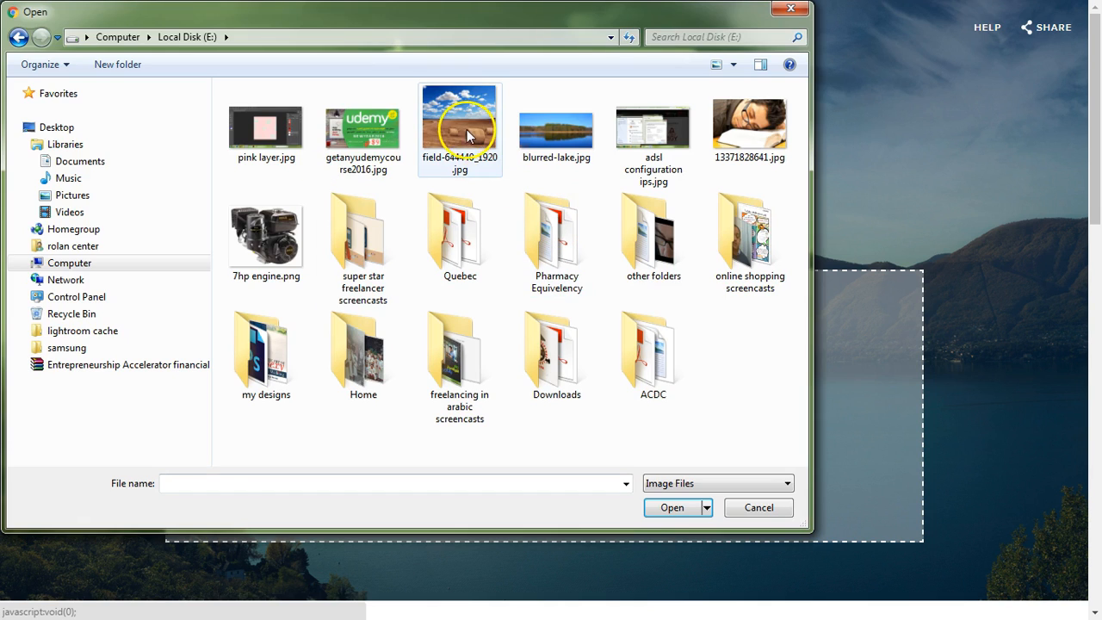
pyautogui.click(671, 507)
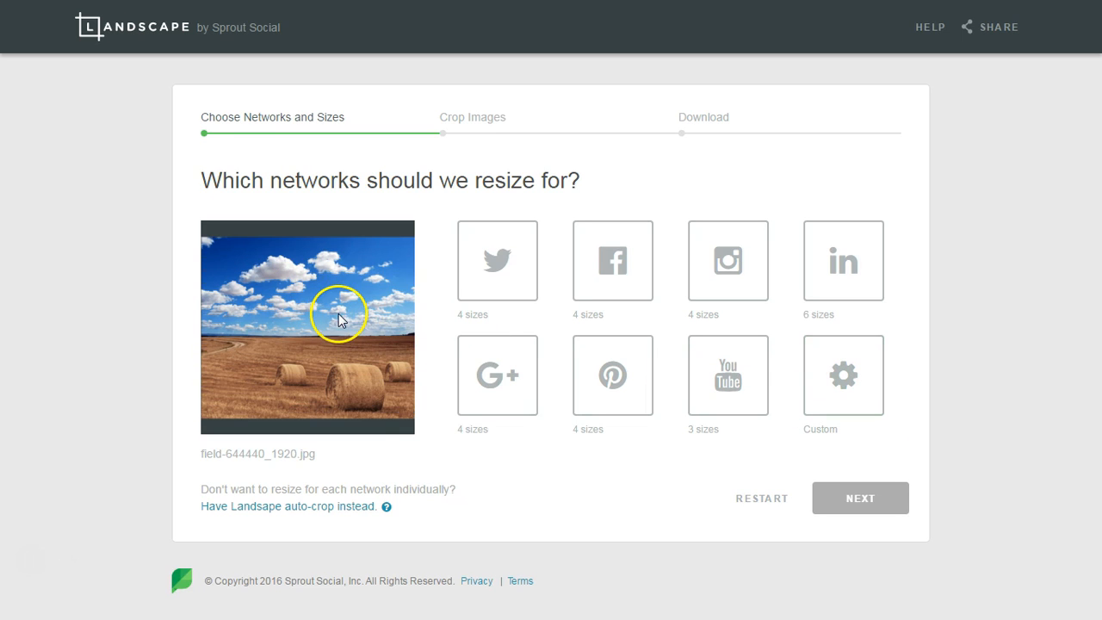
# Select Facebook as the only network to resize the photo for
pyautogui.click(842, 260)
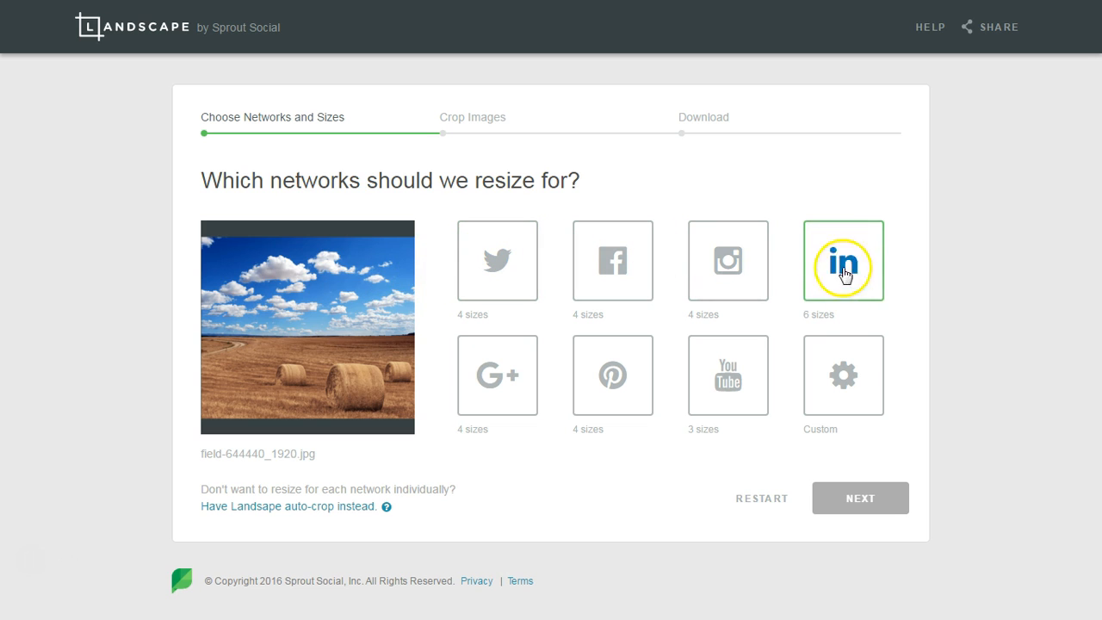
pyautogui.click(843, 260)
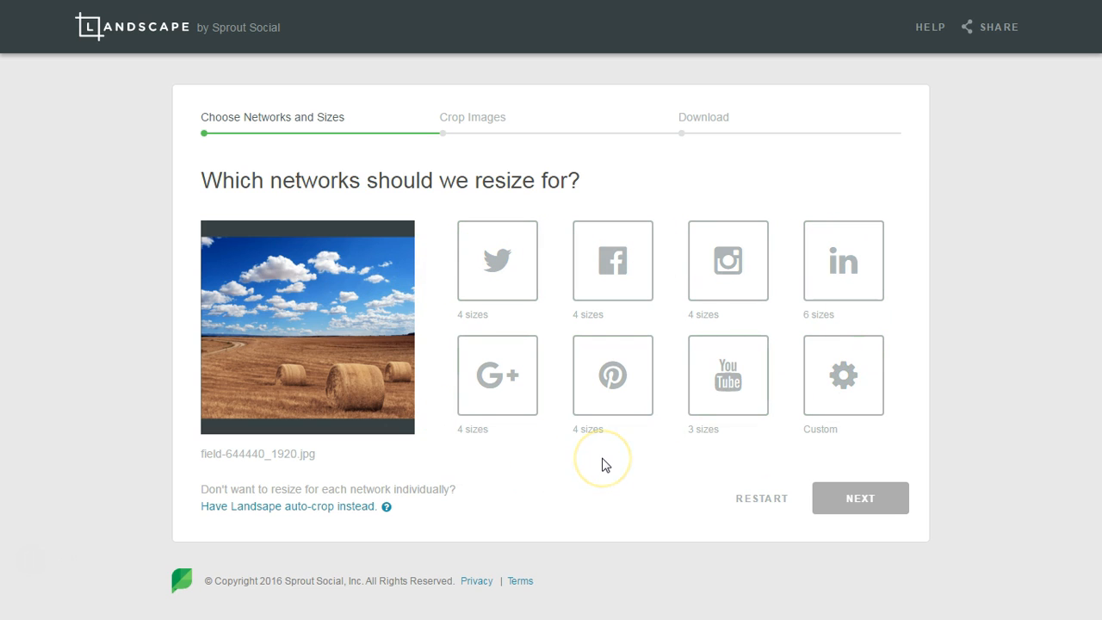
pyautogui.moveTo(571, 445)
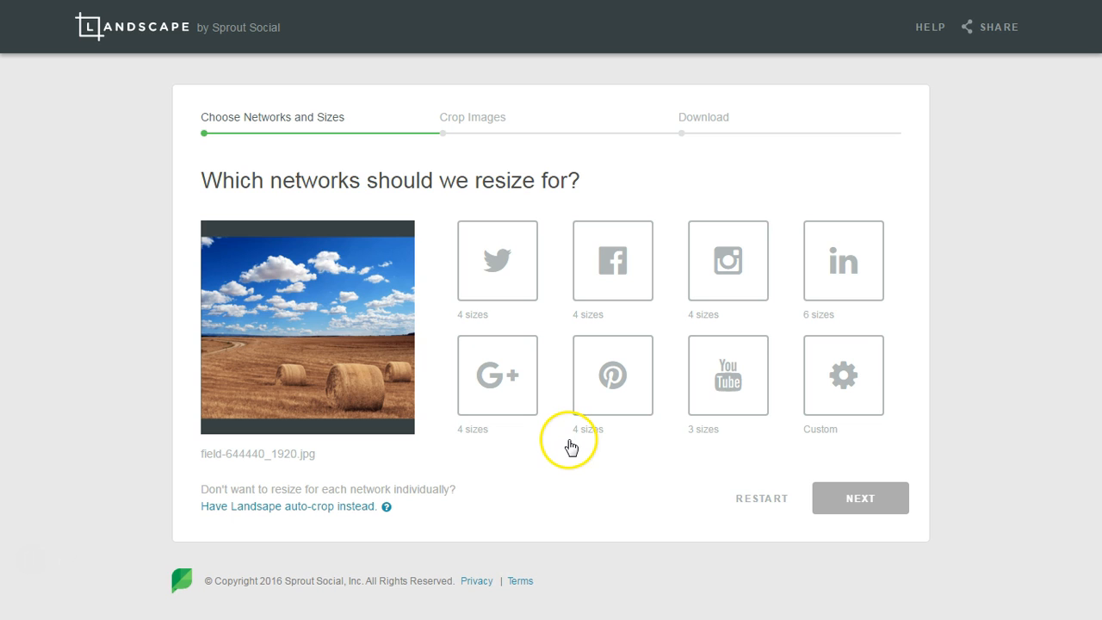
pyautogui.click(612, 260)
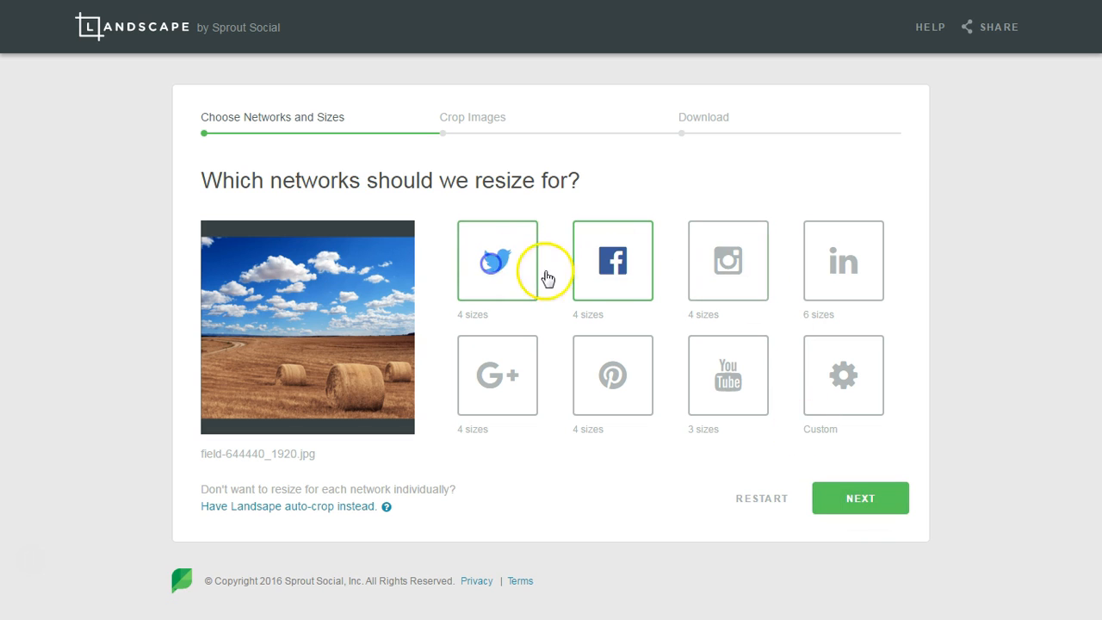
pyautogui.click(612, 374)
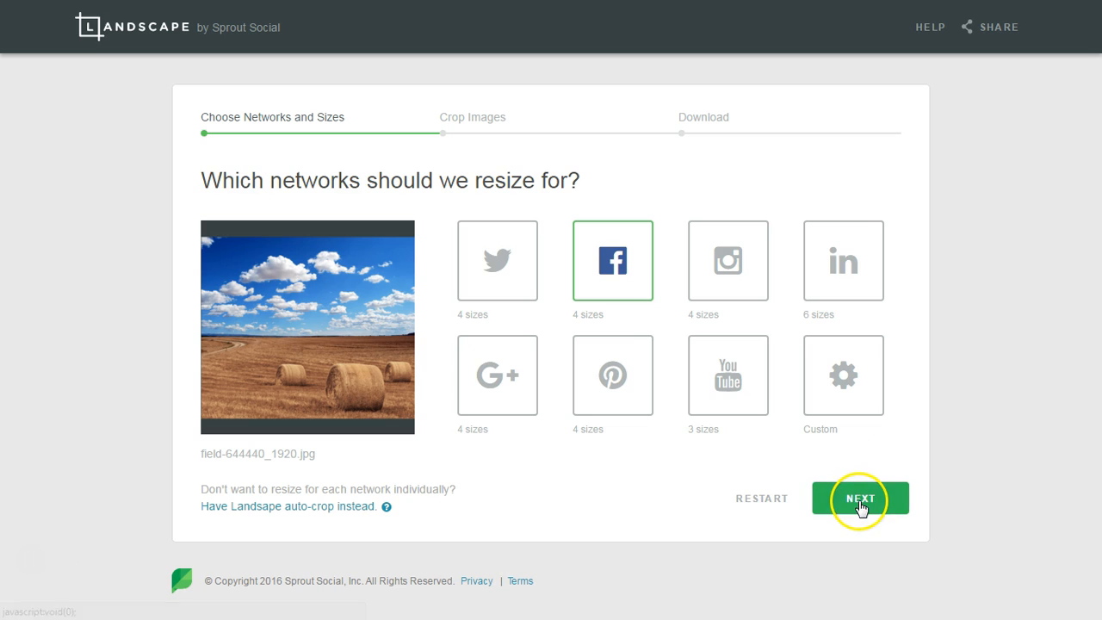
# Pick the Profile Picture, Cover Photo, Linked Image and In-Stream Square Facebook sizes
pyautogui.click(859, 498)
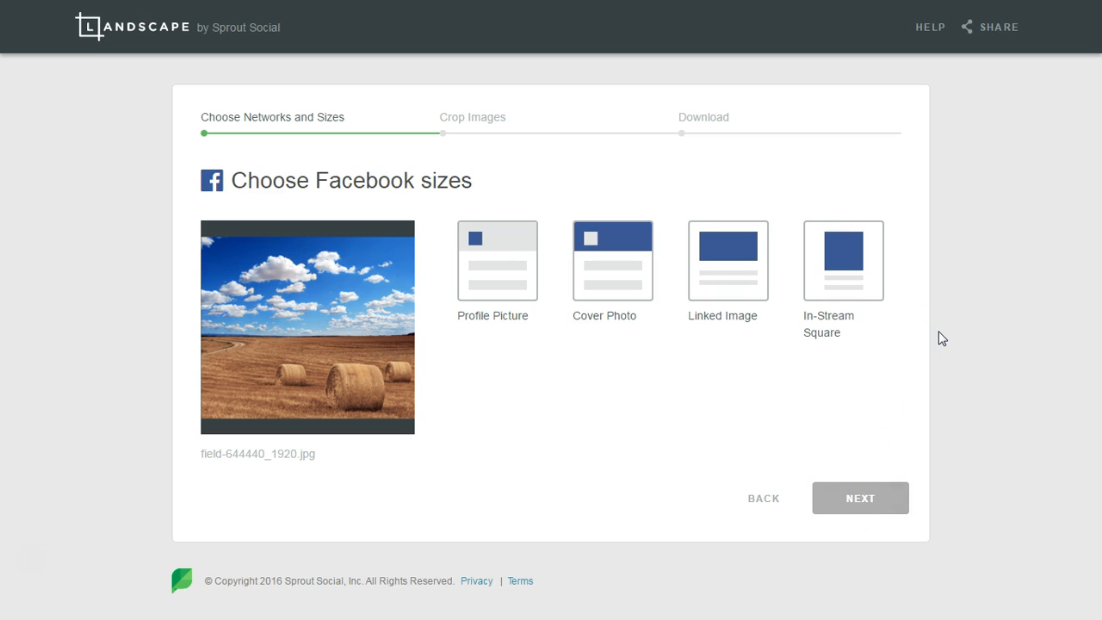
pyautogui.click(498, 260)
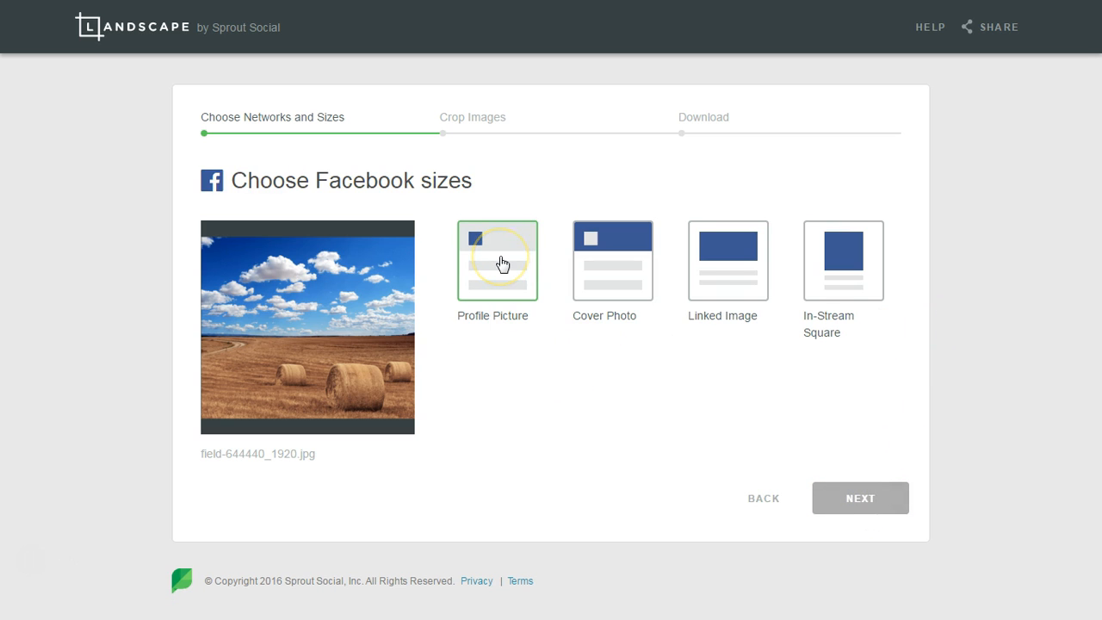
pyautogui.click(498, 260)
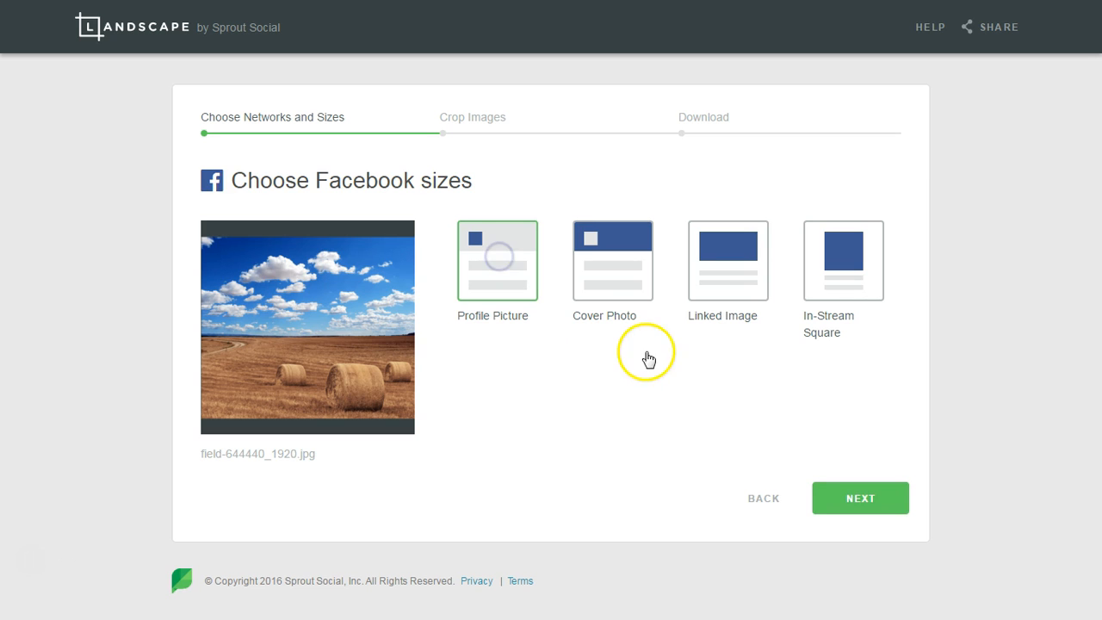
pyautogui.click(727, 260)
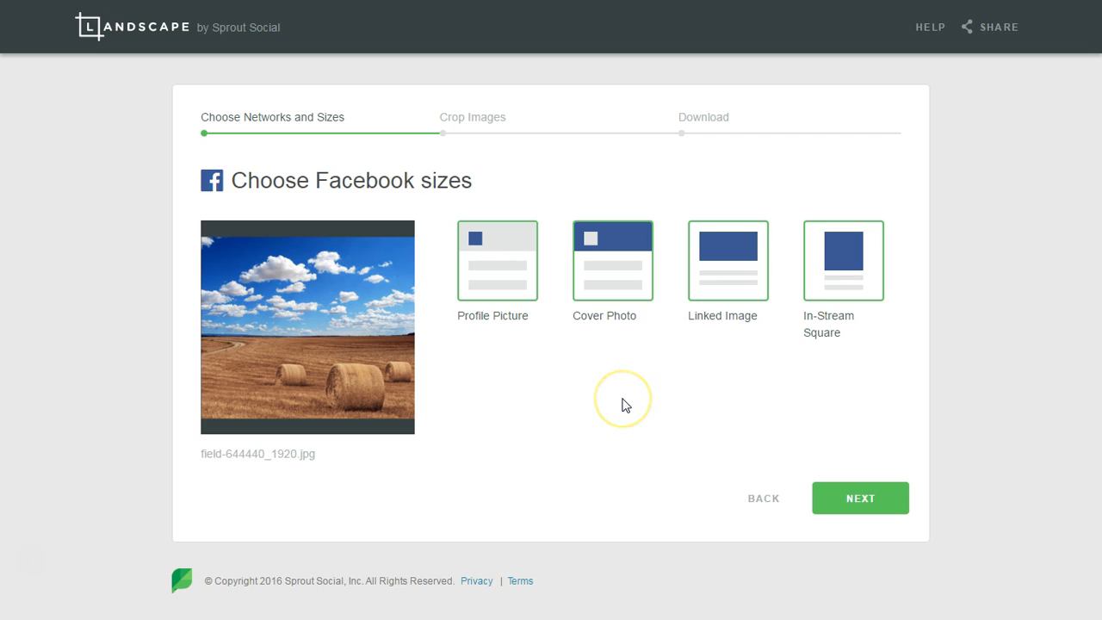
pyautogui.moveTo(893, 372)
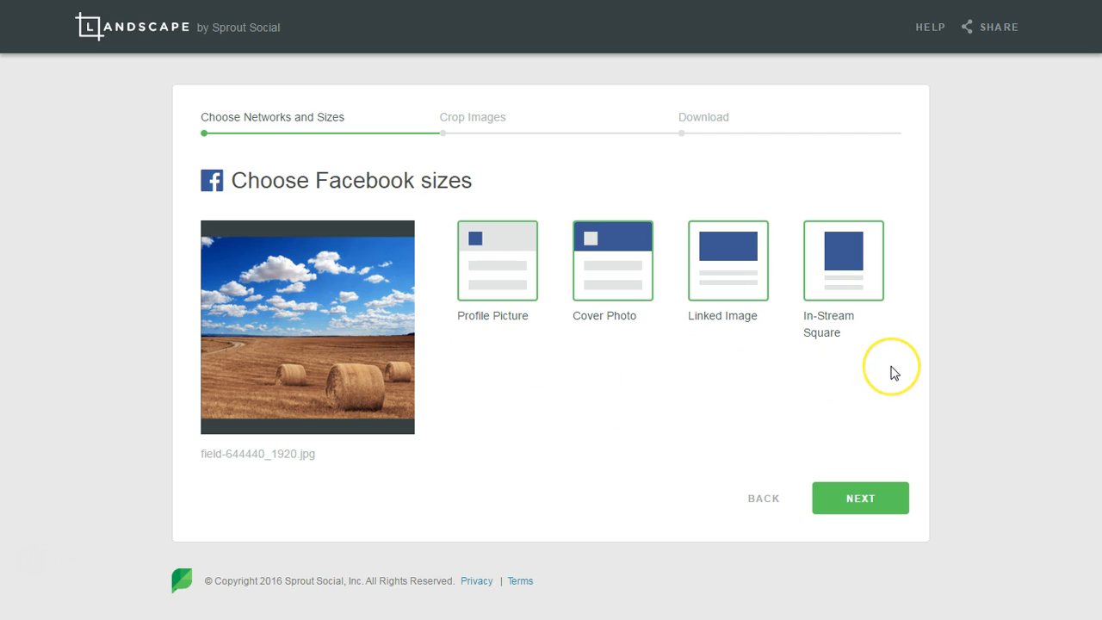
pyautogui.moveTo(872, 378)
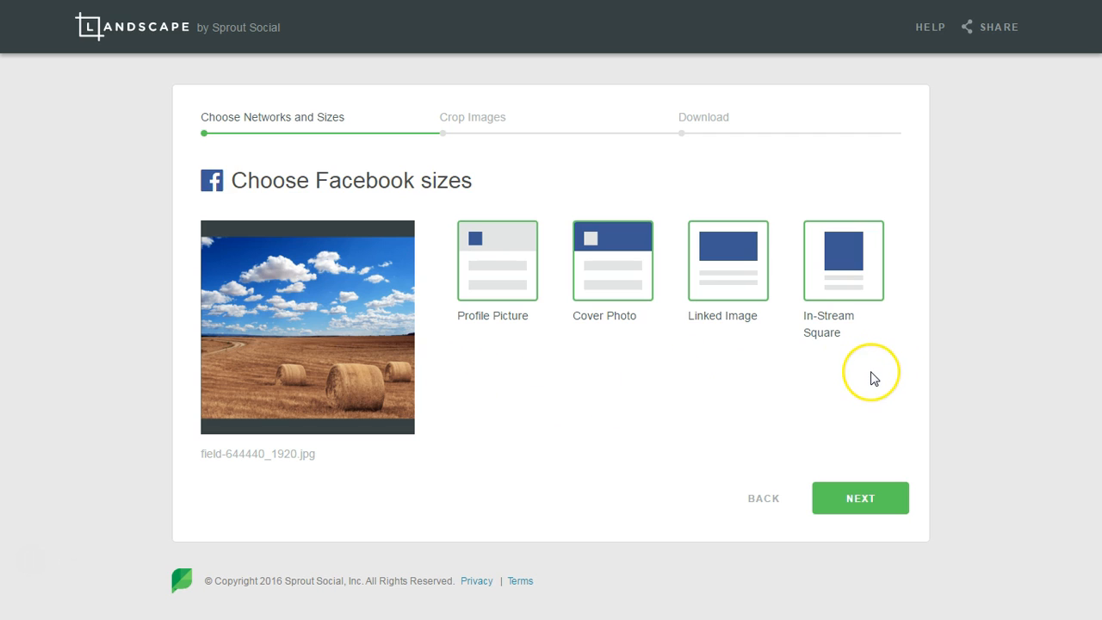
pyautogui.moveTo(856, 419)
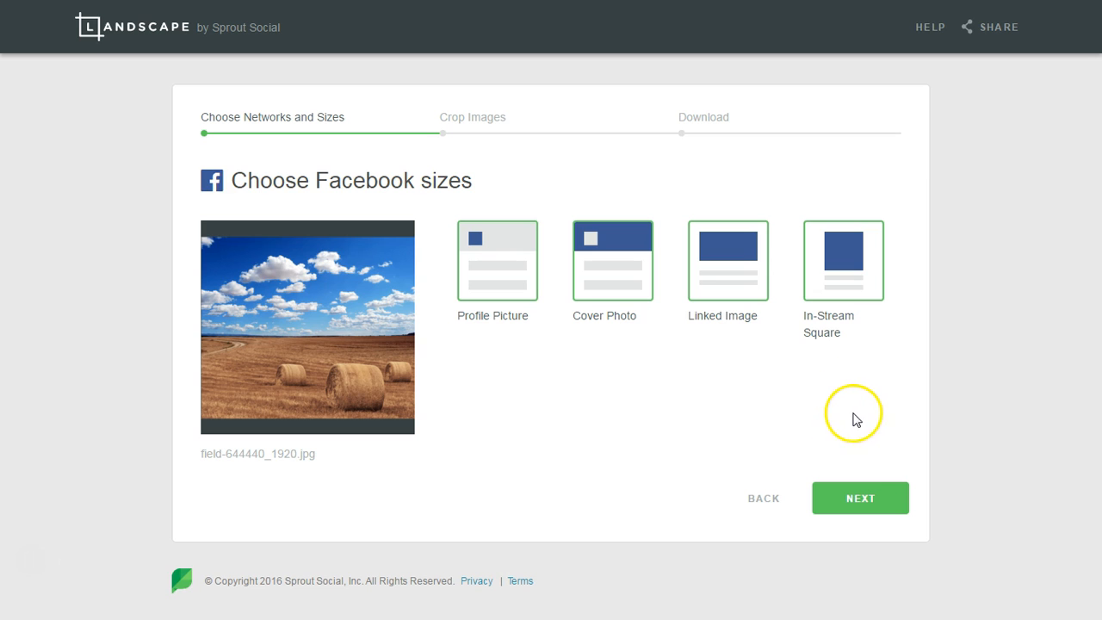
# Zoom the Profile Picture crop in and centre it on a single hay bale
pyautogui.click(858, 497)
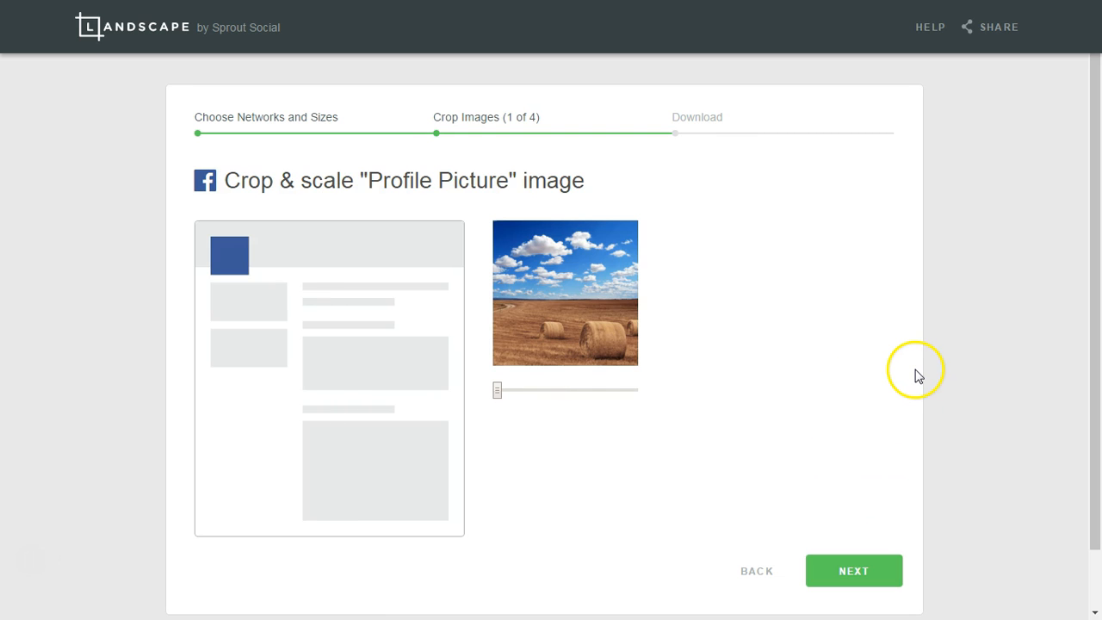
pyautogui.moveTo(172, 256)
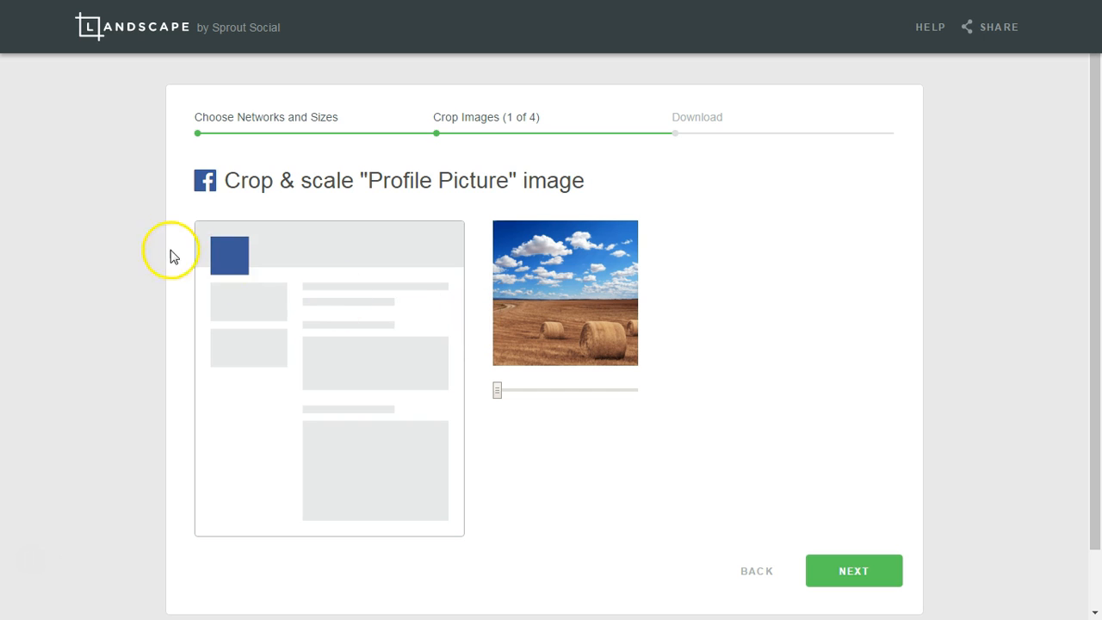
pyautogui.moveTo(542, 376)
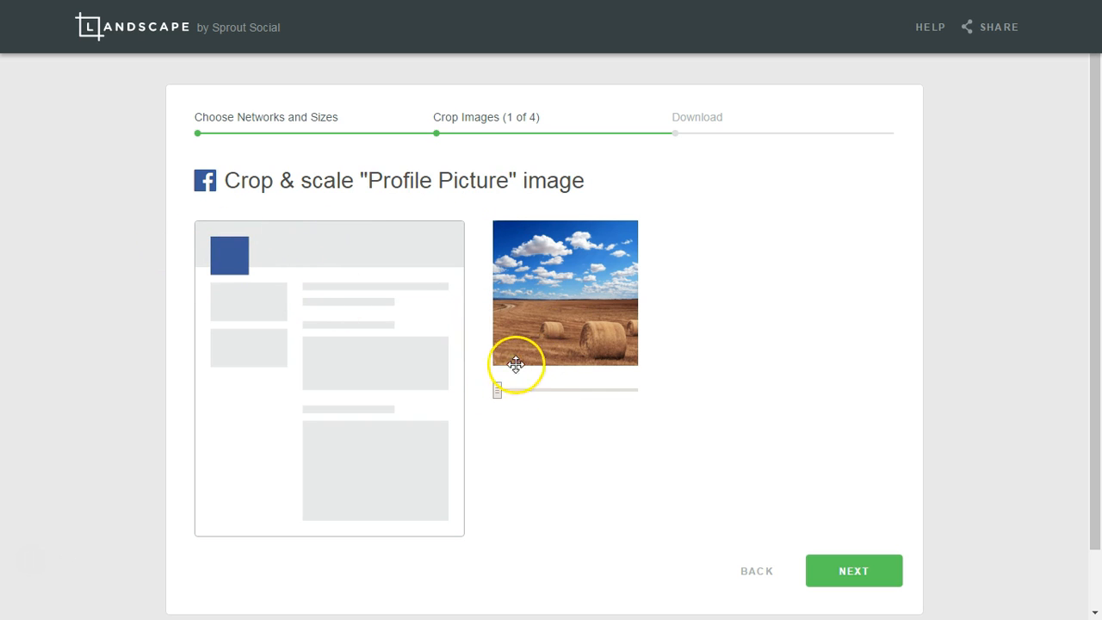
pyautogui.moveTo(517, 362); pyautogui.dragTo(503, 392)
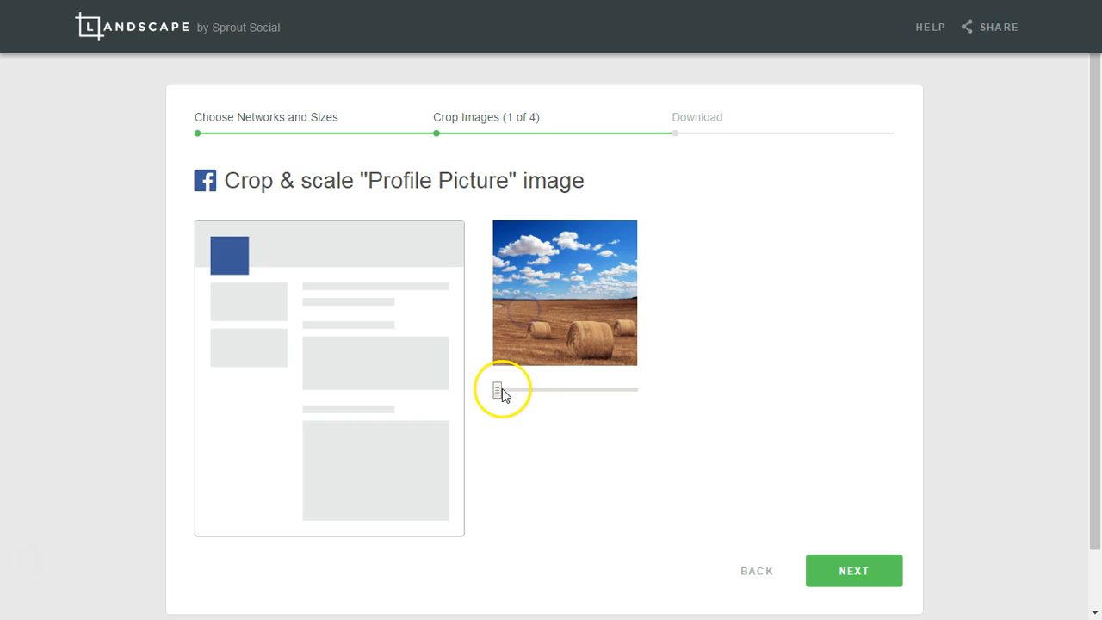
pyautogui.moveTo(504, 390); pyautogui.dragTo(521, 389)
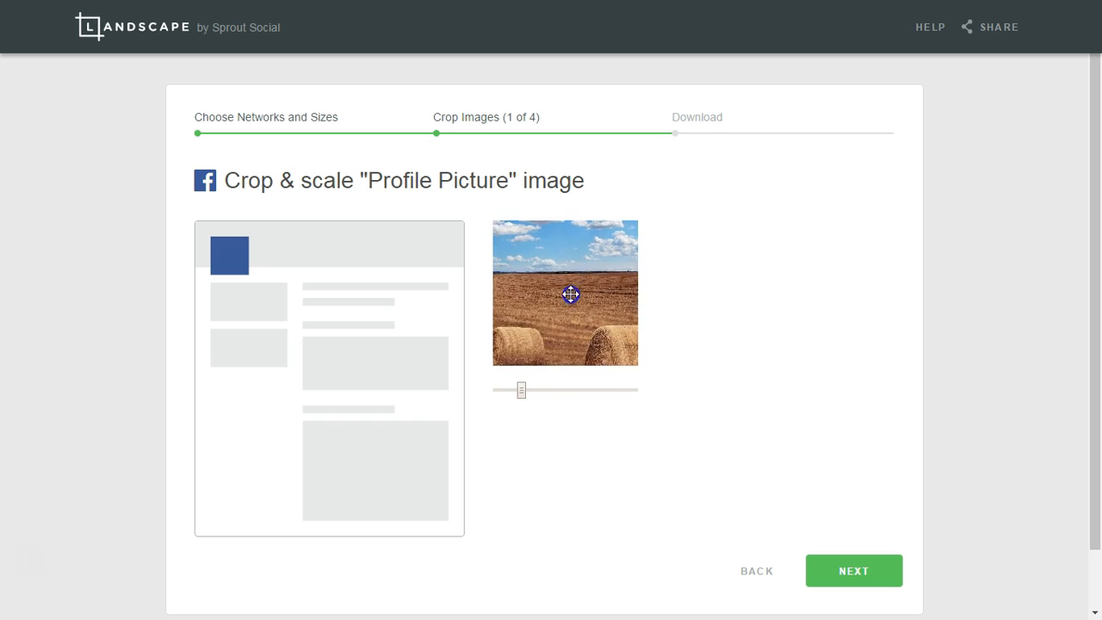
pyautogui.moveTo(572, 295); pyautogui.dragTo(614, 295)
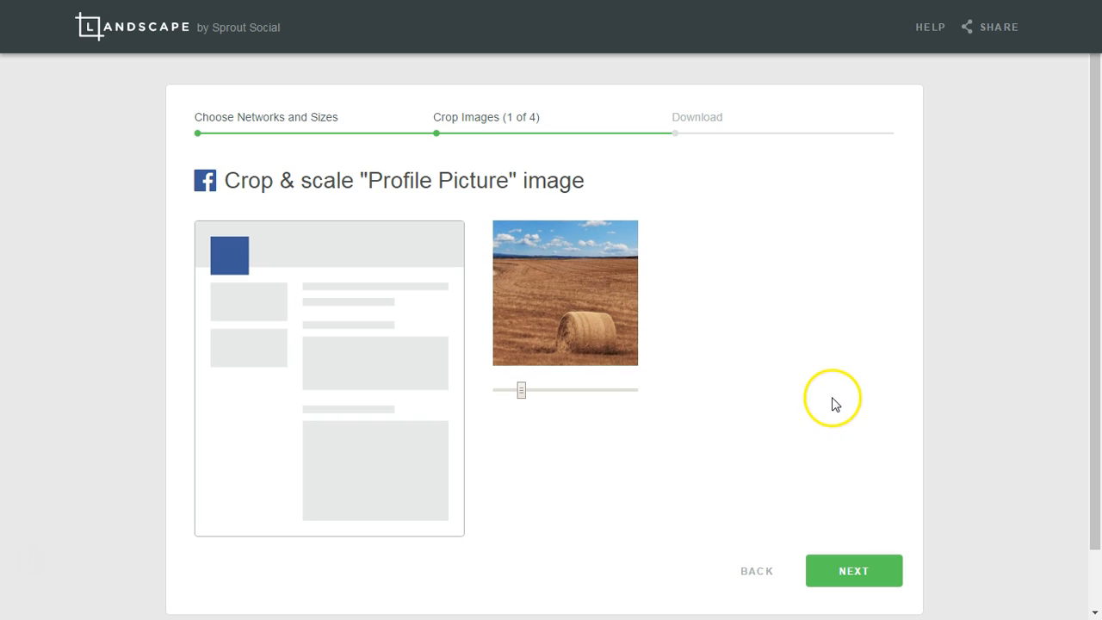
pyautogui.click(853, 571)
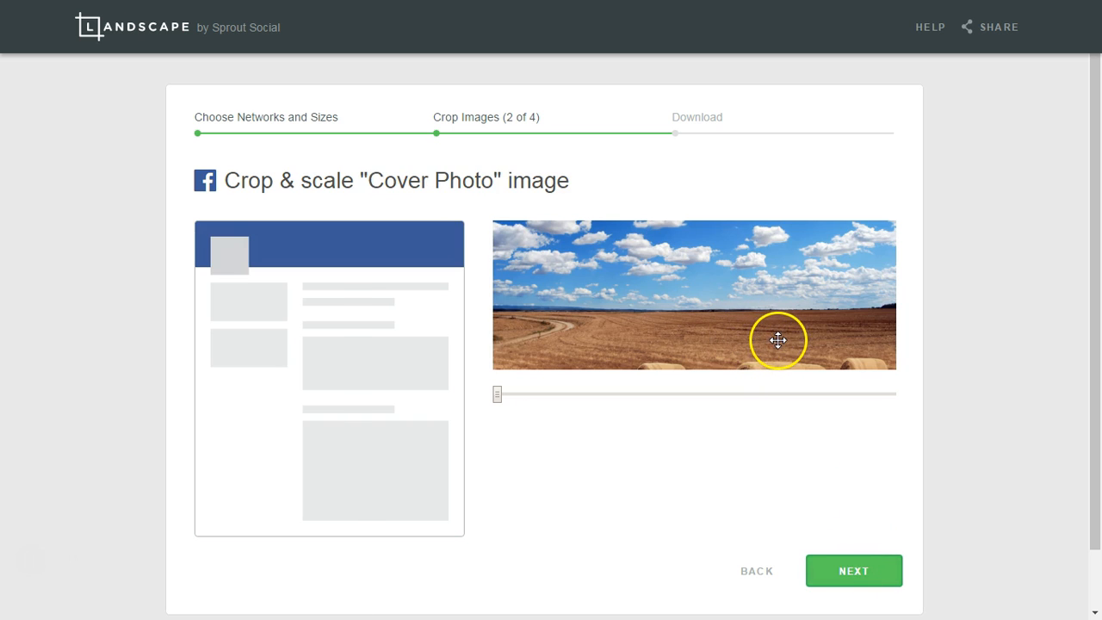
# Frame the Cover Photo crop on three hay bales under a strip of sky
pyautogui.moveTo(777, 339); pyautogui.dragTo(563, 372)
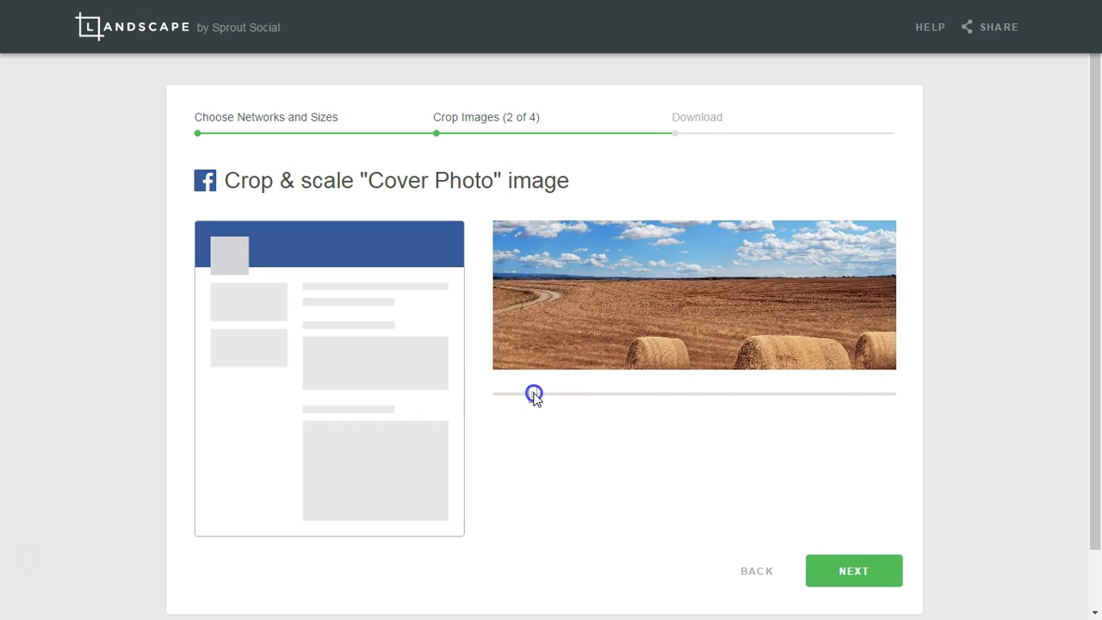
pyautogui.moveTo(533, 394); pyautogui.dragTo(497, 394)
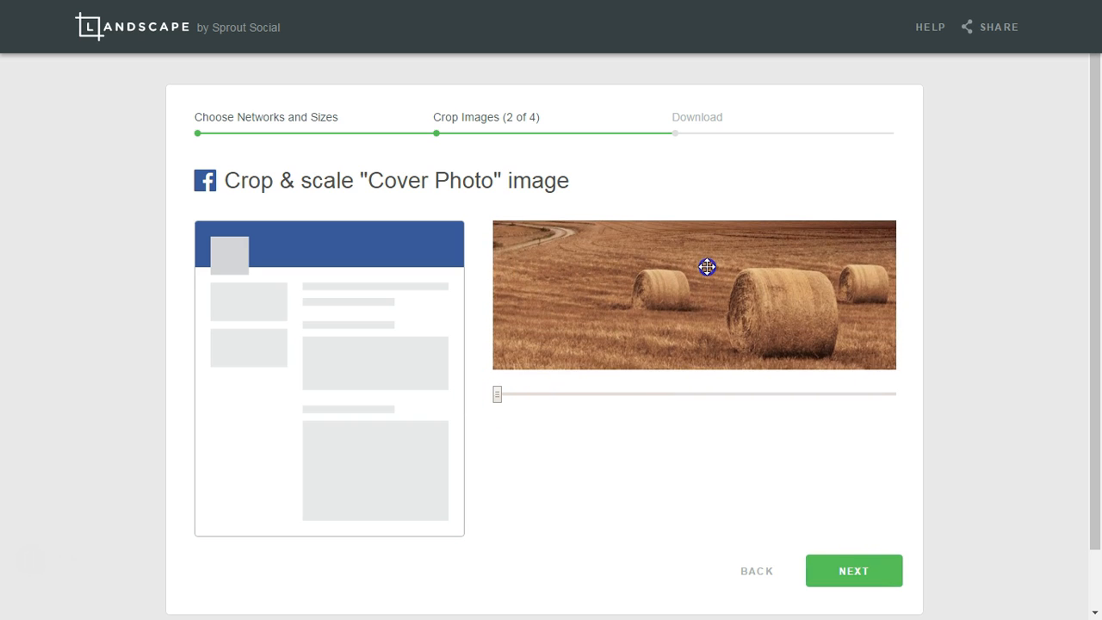
pyautogui.moveTo(706, 266); pyautogui.dragTo(718, 312)
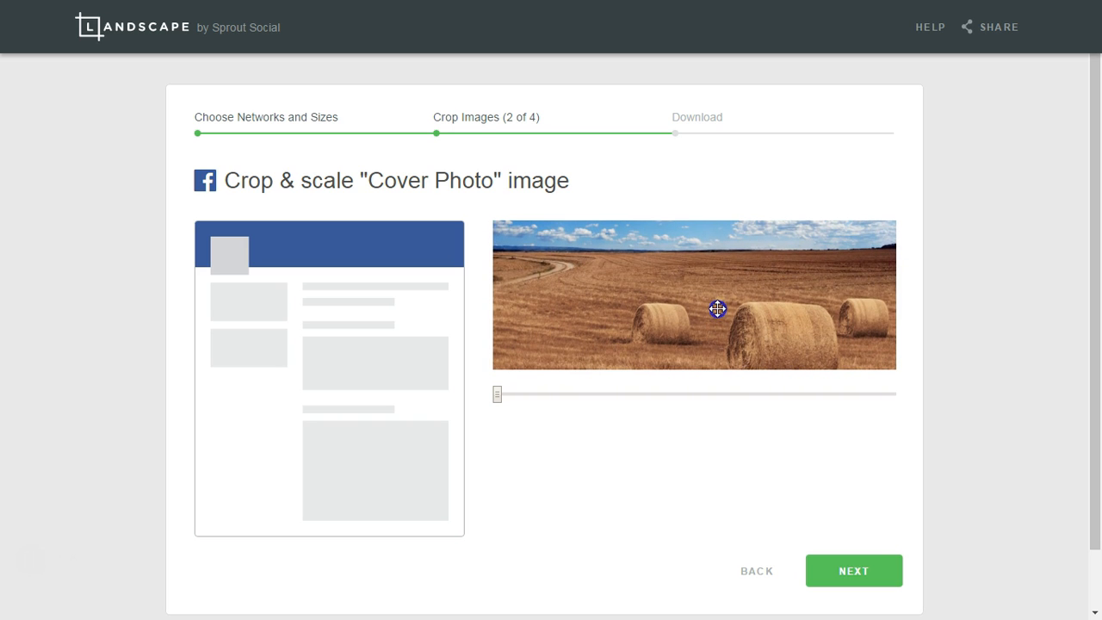
pyautogui.click(853, 570)
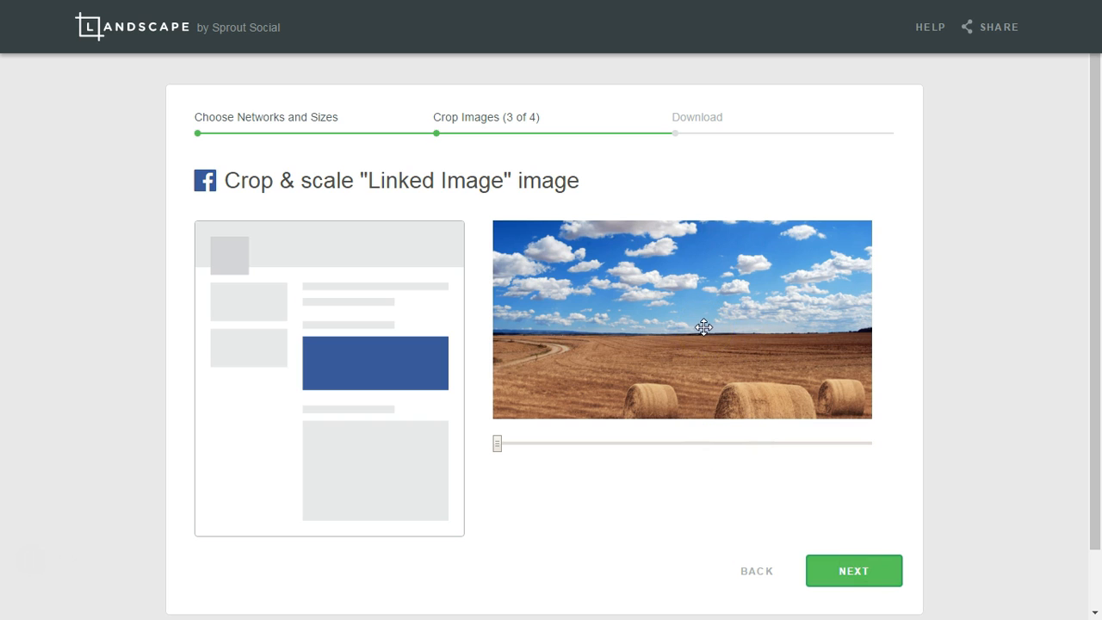
# Shift the Linked Image crop to show mostly clouds, then download all four crops
pyautogui.moveTo(703, 327); pyautogui.dragTo(775, 353)
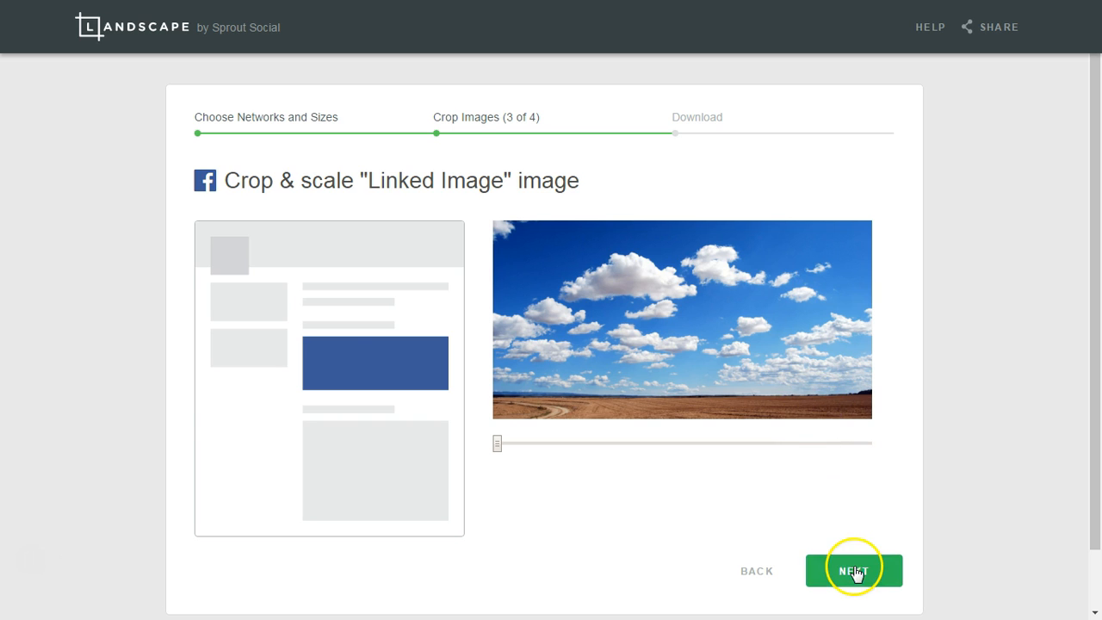
pyautogui.click(855, 570)
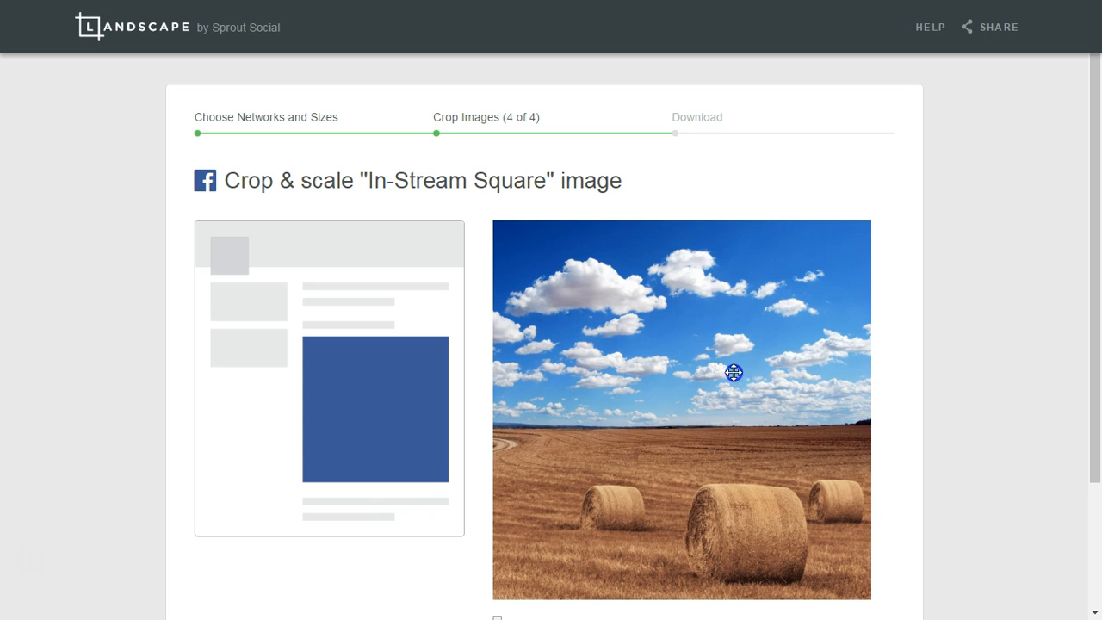
pyautogui.scroll(-3)
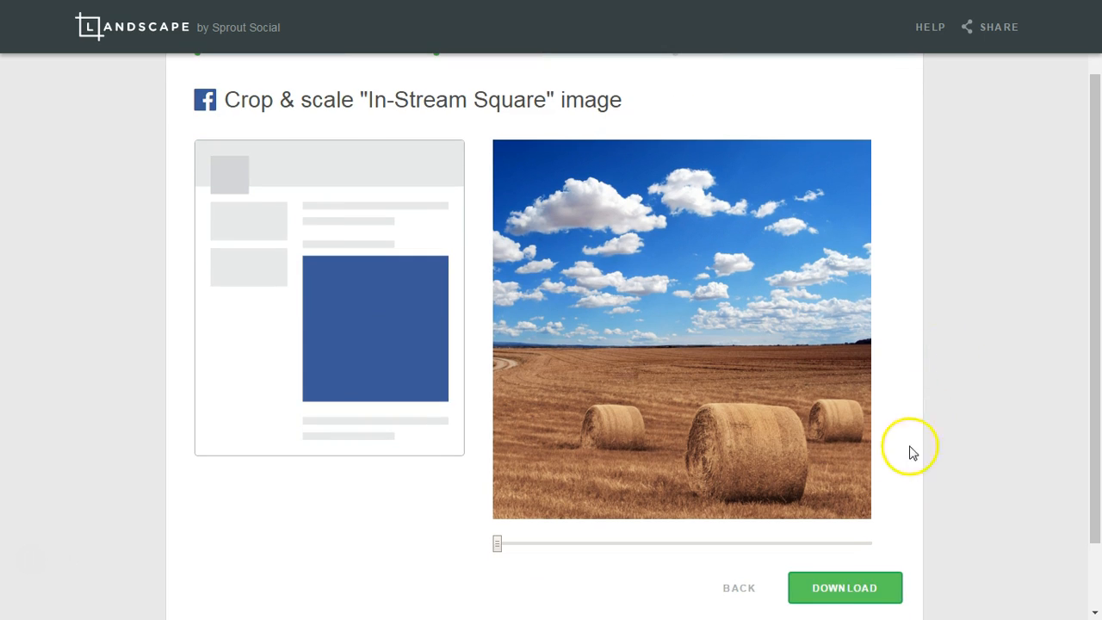
pyautogui.click(844, 587)
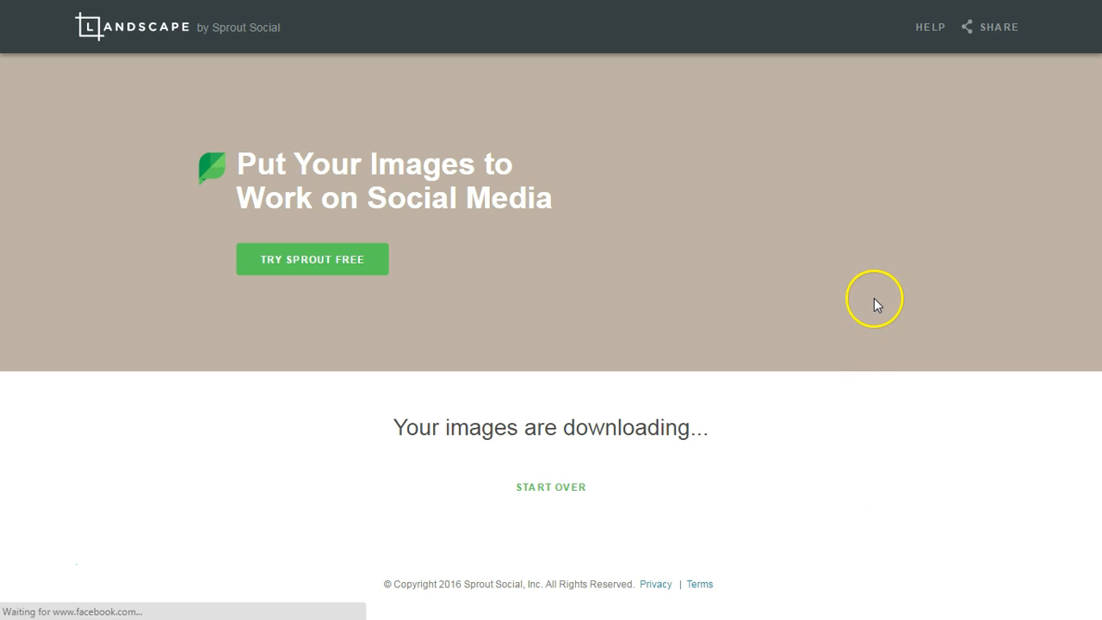
pyautogui.moveTo(675, 250)
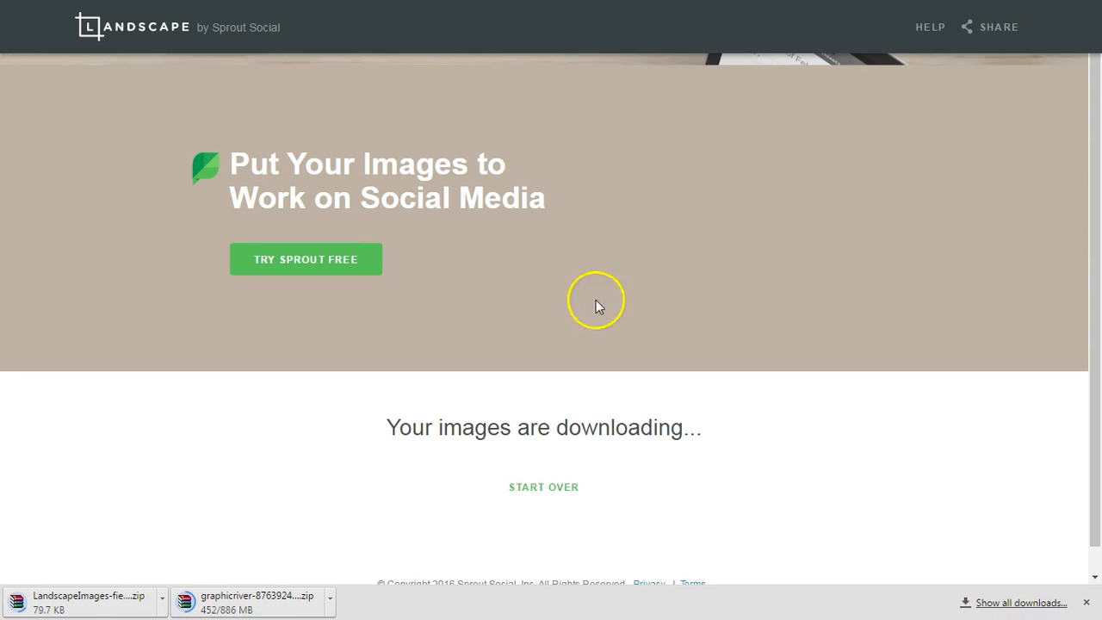
pyautogui.moveTo(422, 298)
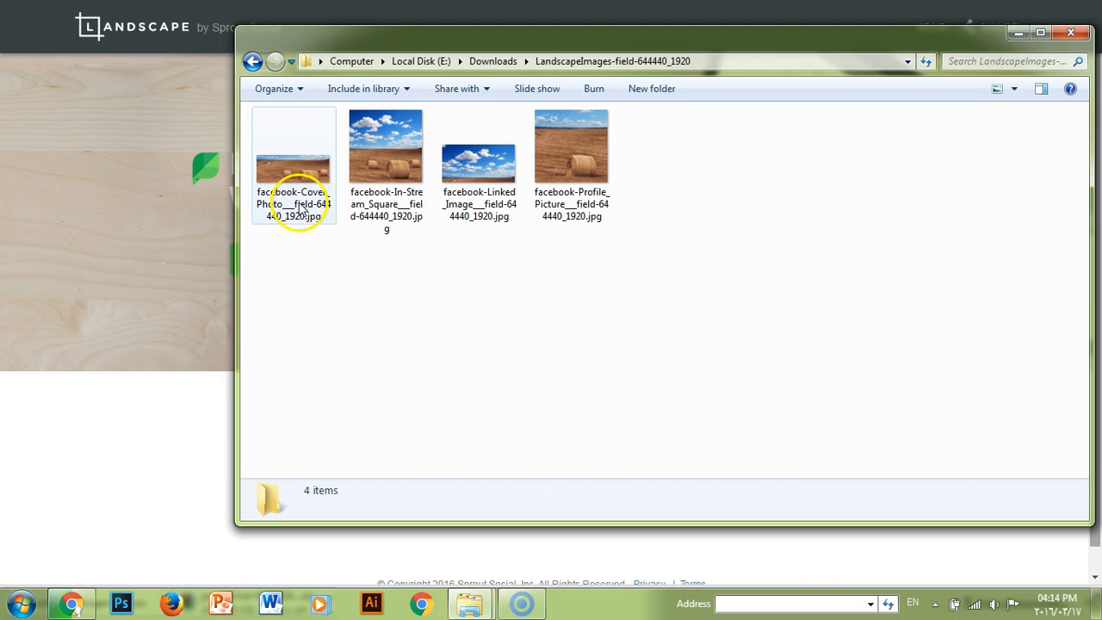
# View the cropped Cover Photo, In-Stream Square and Linked Image in Windows Photo Viewer
pyautogui.doubleClick(293, 145)
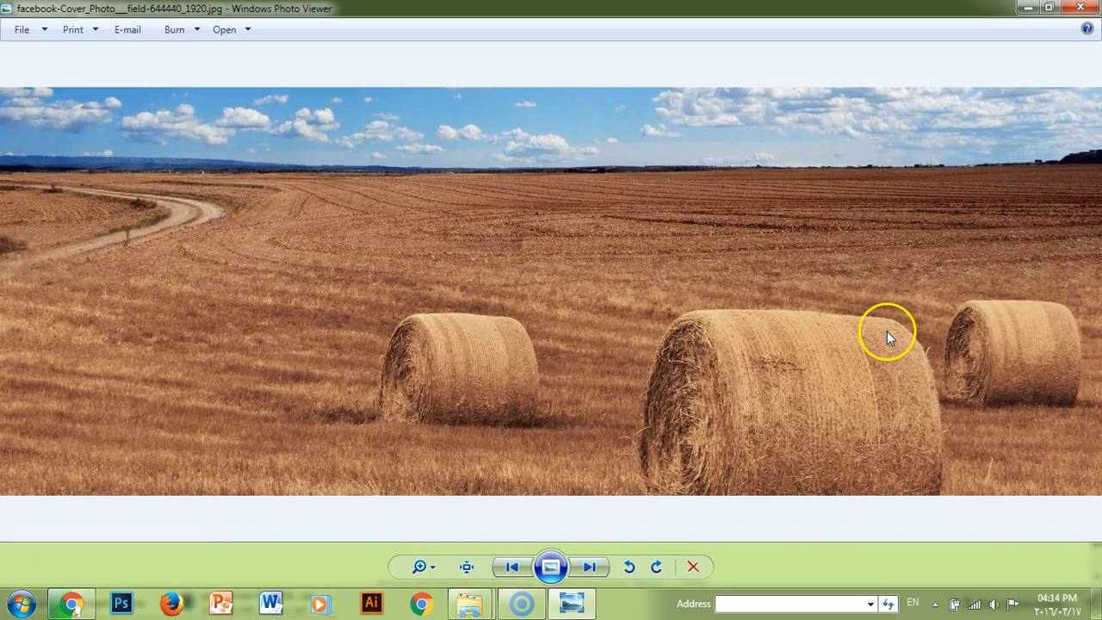
pyautogui.moveTo(903, 463)
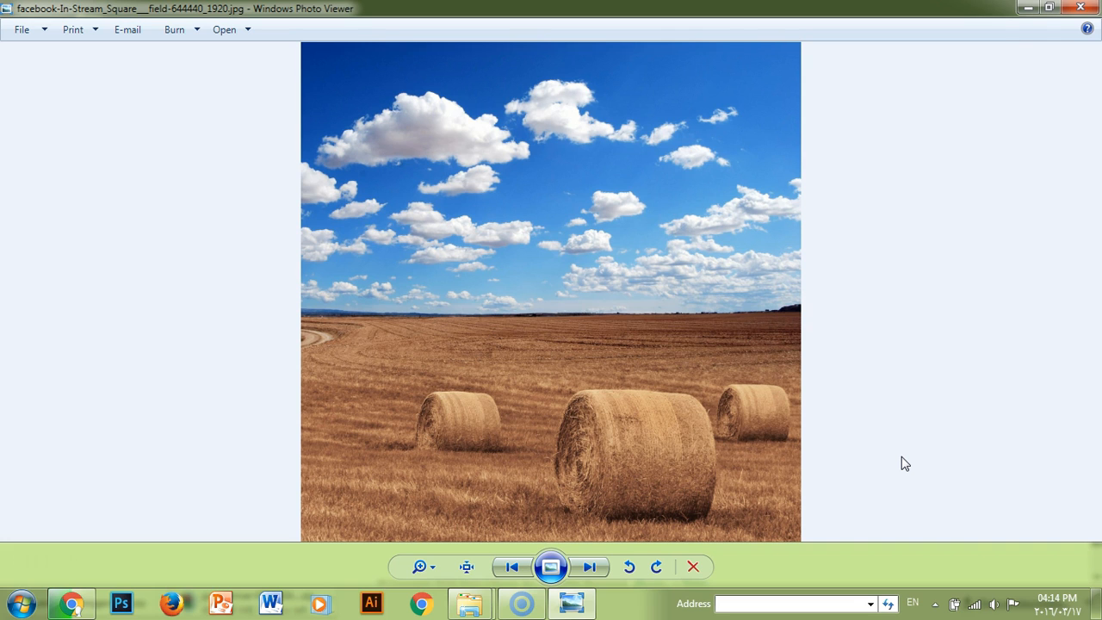
pyautogui.click(590, 566)
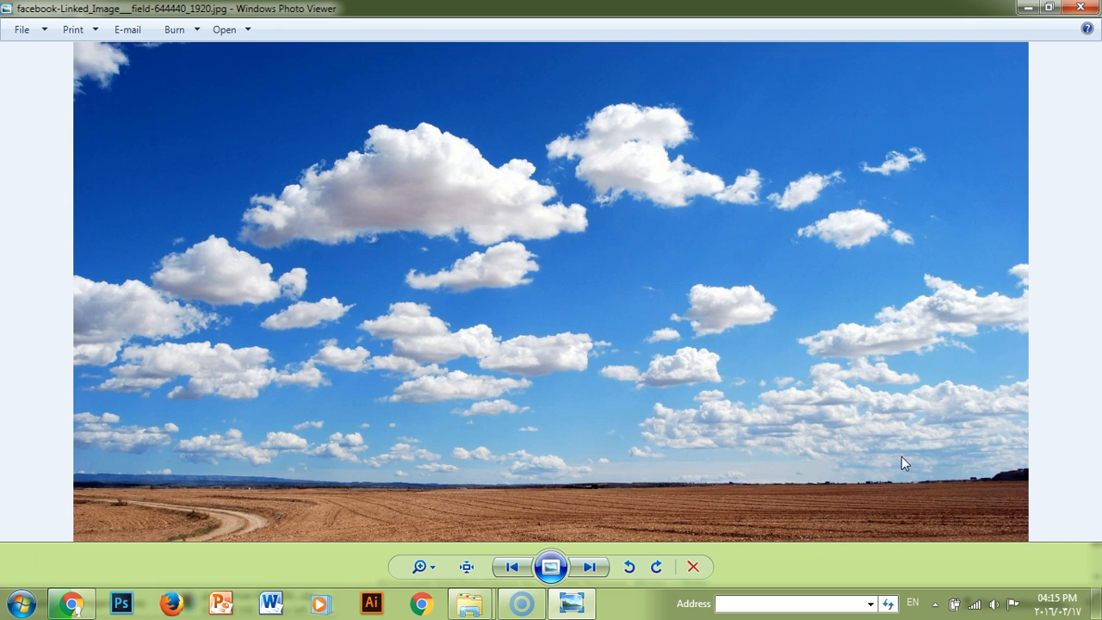
pyautogui.click(589, 567)
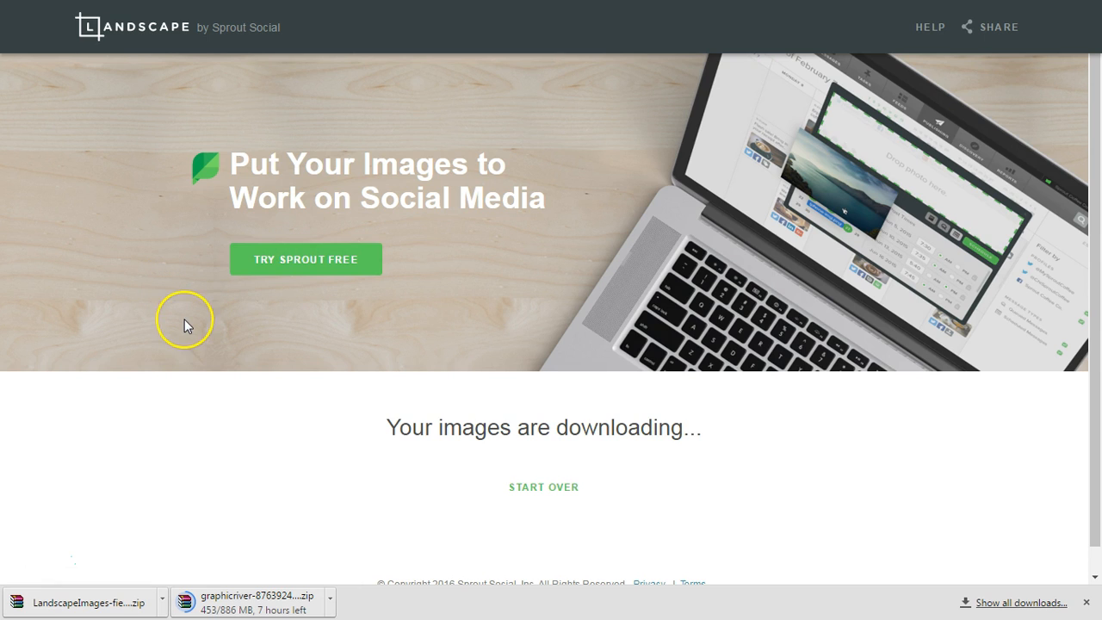
pyautogui.moveTo(187, 326)
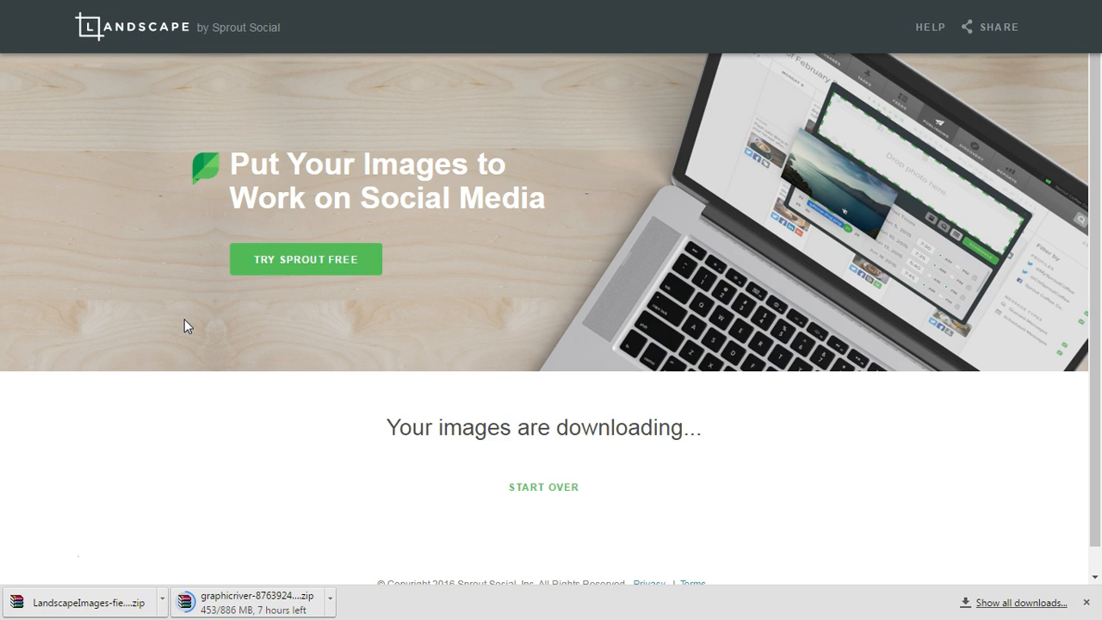